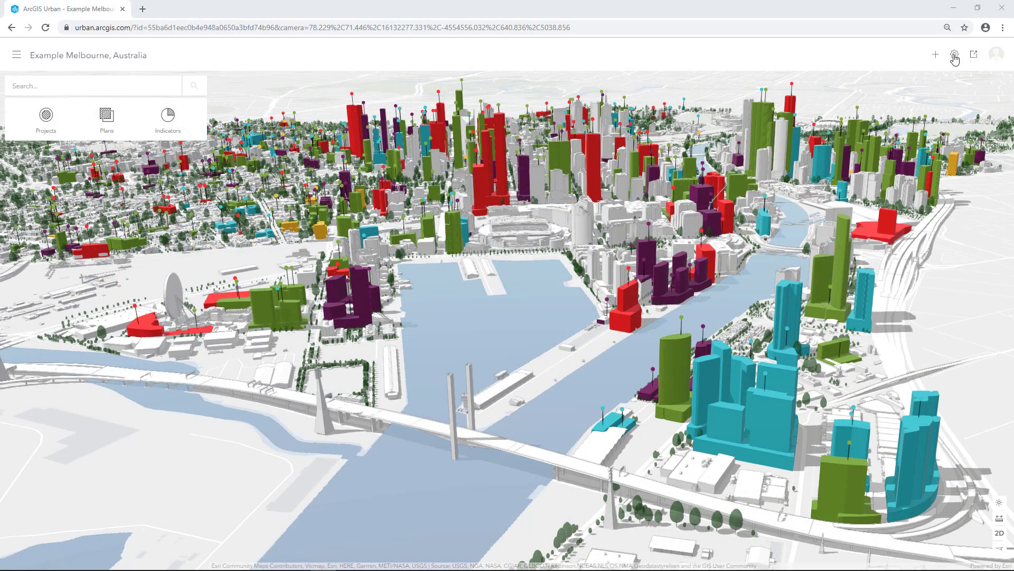
# Enter the Data Manager for Example Melbourne and expand the Types list.
pyautogui.click(953, 54)
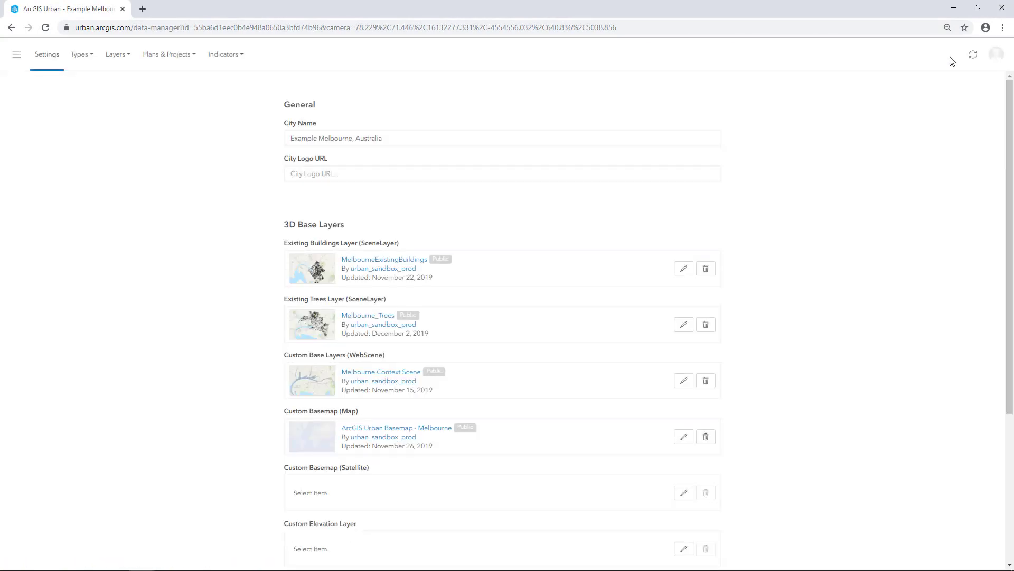
pyautogui.click(80, 54)
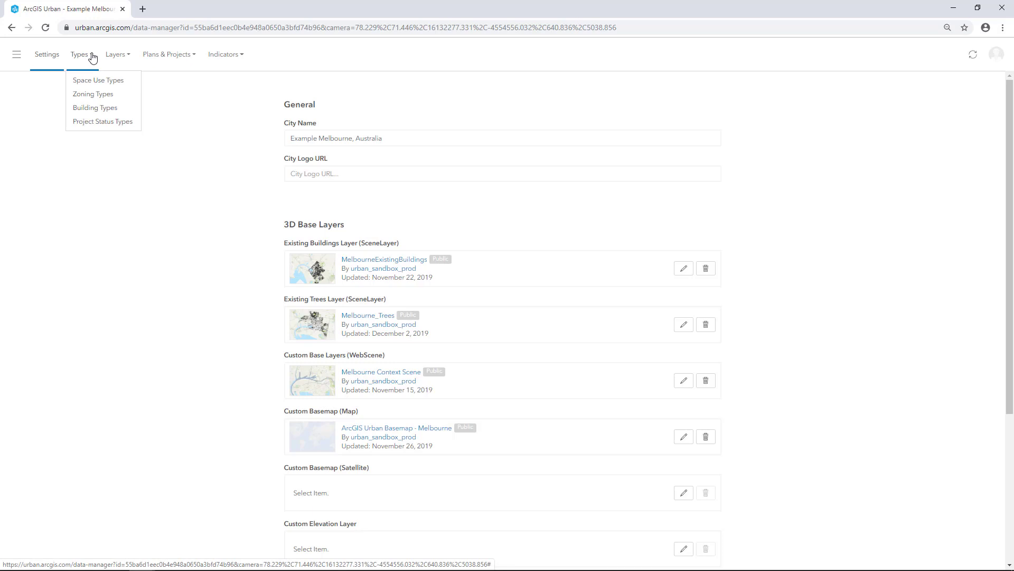
pyautogui.moveTo(94, 108)
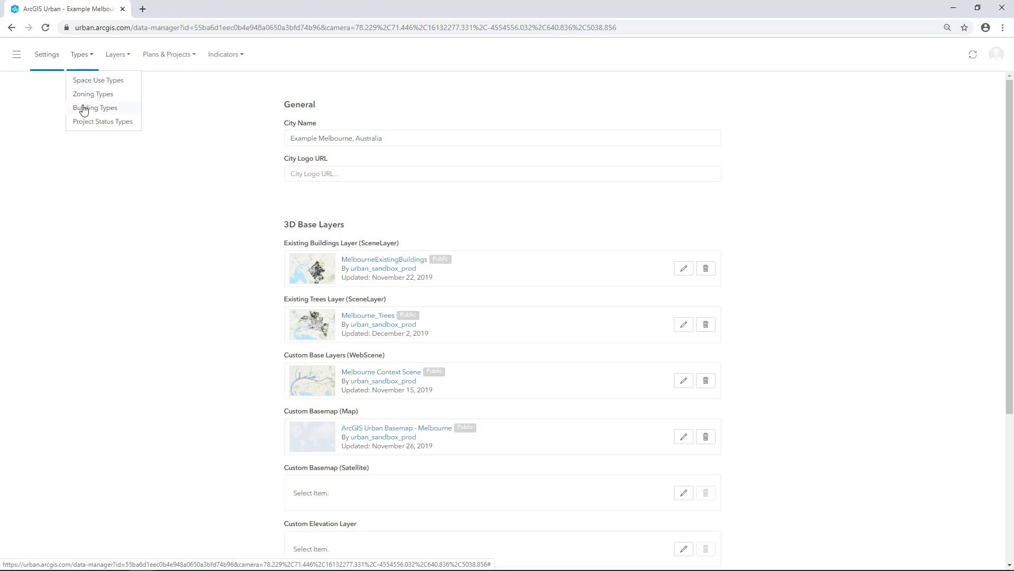
# Create a single new building type in Building Types named 'Mixed-Use with Office'.
pyautogui.click(94, 108)
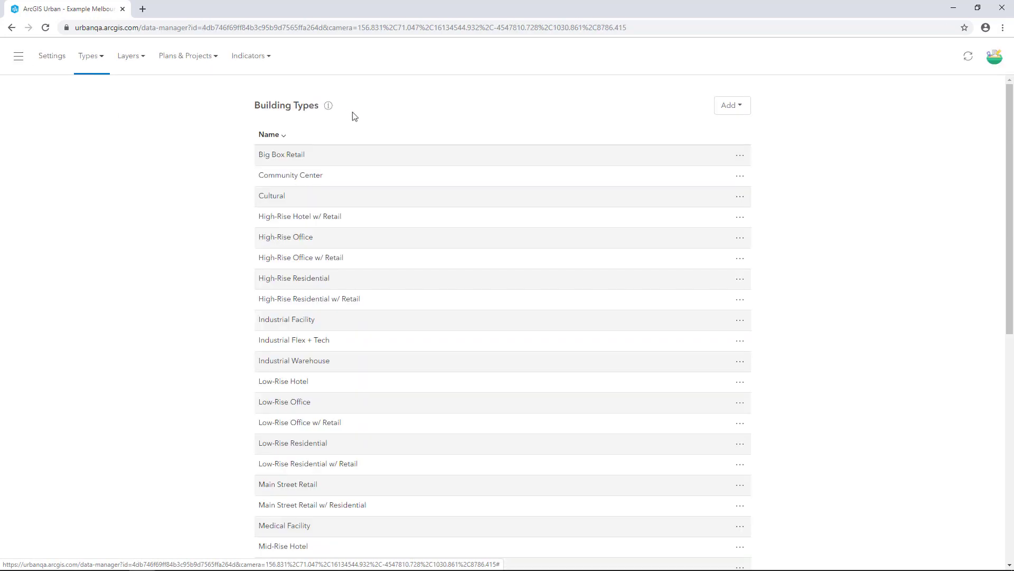
pyautogui.click(730, 105)
pyautogui.write('Mixed-')
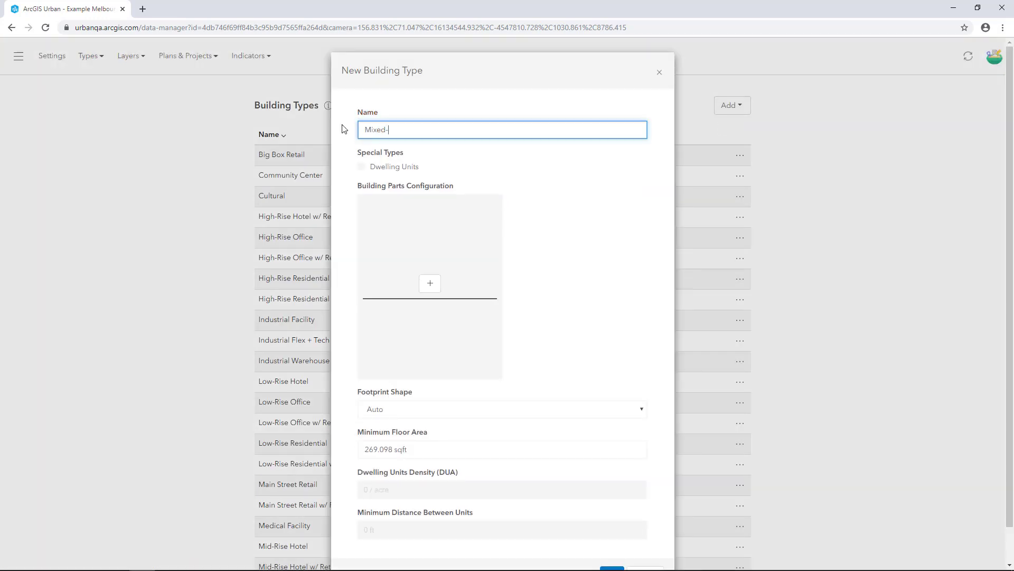
pyautogui.write('Use')
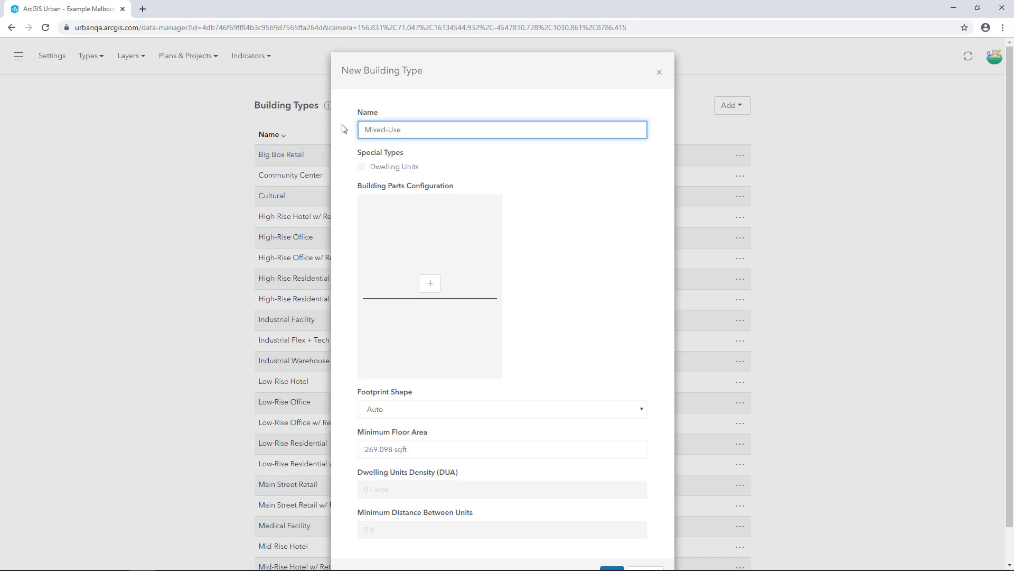
pyautogui.write('with')
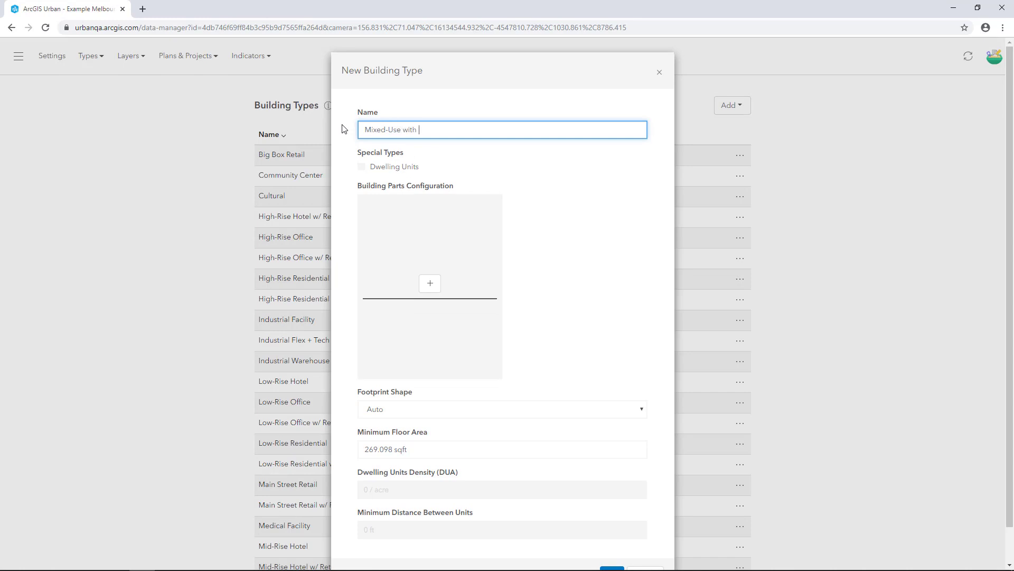
pyautogui.write('Office')
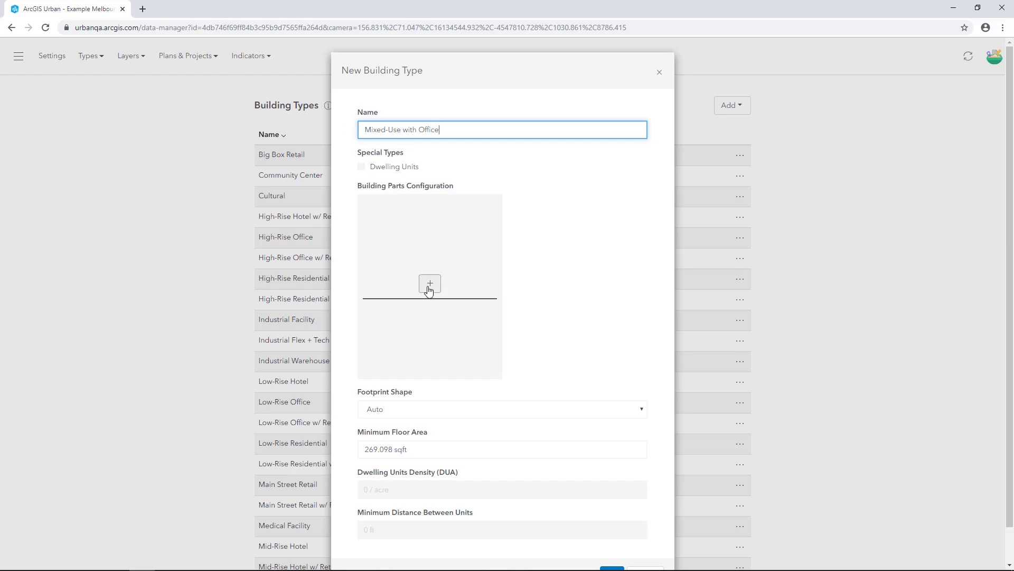
# Add a first building part with Office space use and a maximum of 3 floors.
pyautogui.click(430, 284)
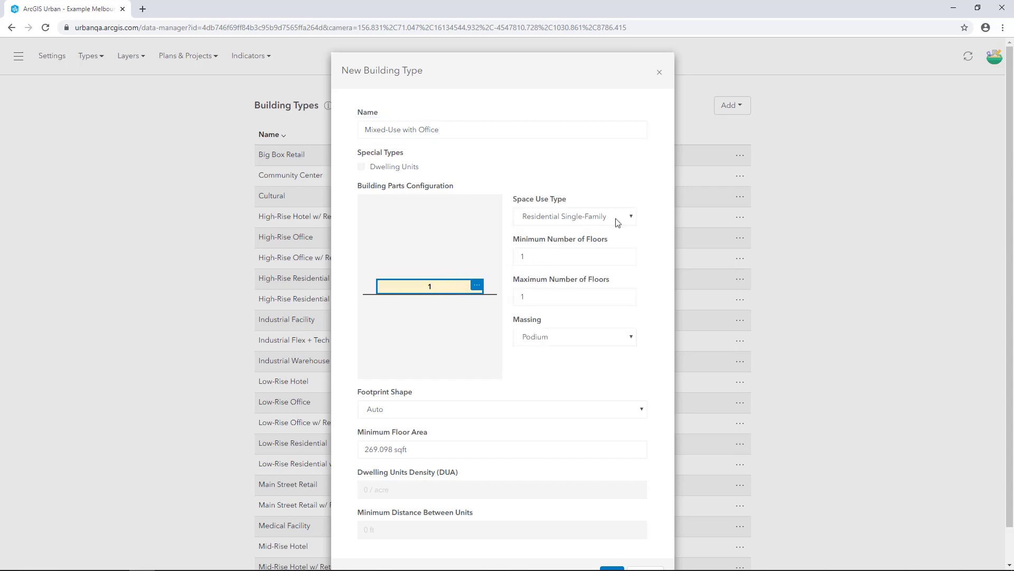
pyautogui.click(573, 215)
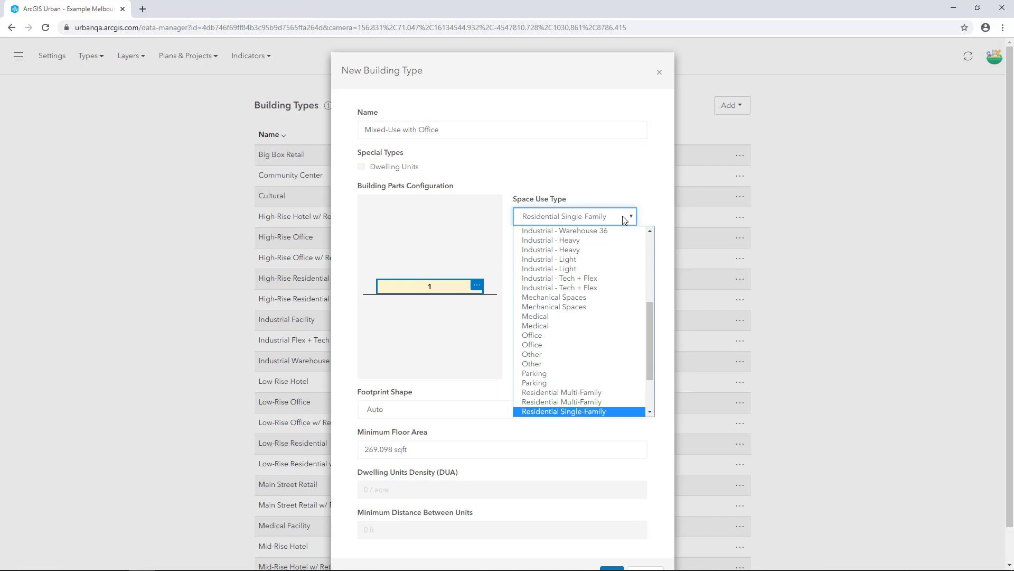
pyautogui.click(532, 335)
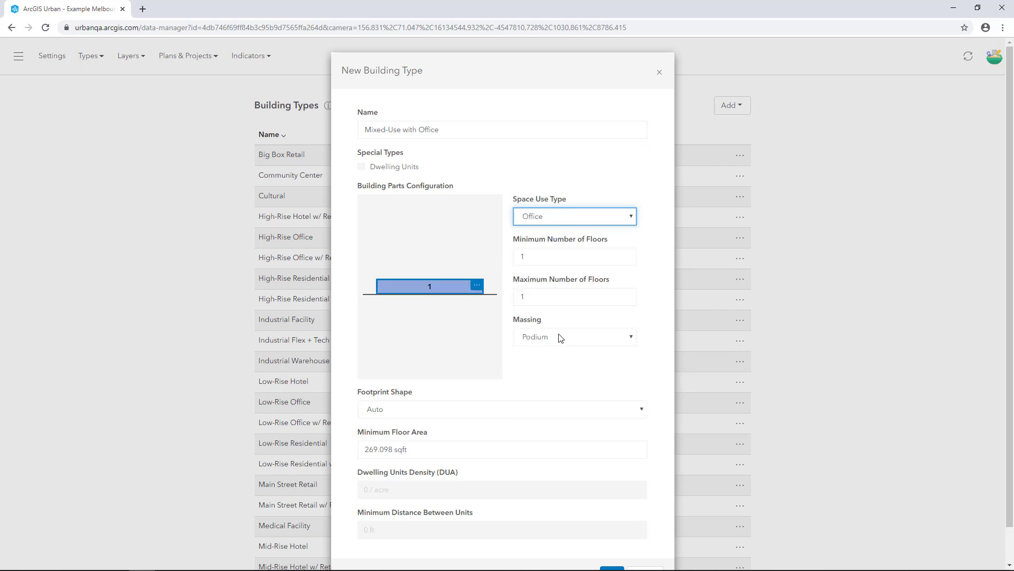
pyautogui.click(574, 296)
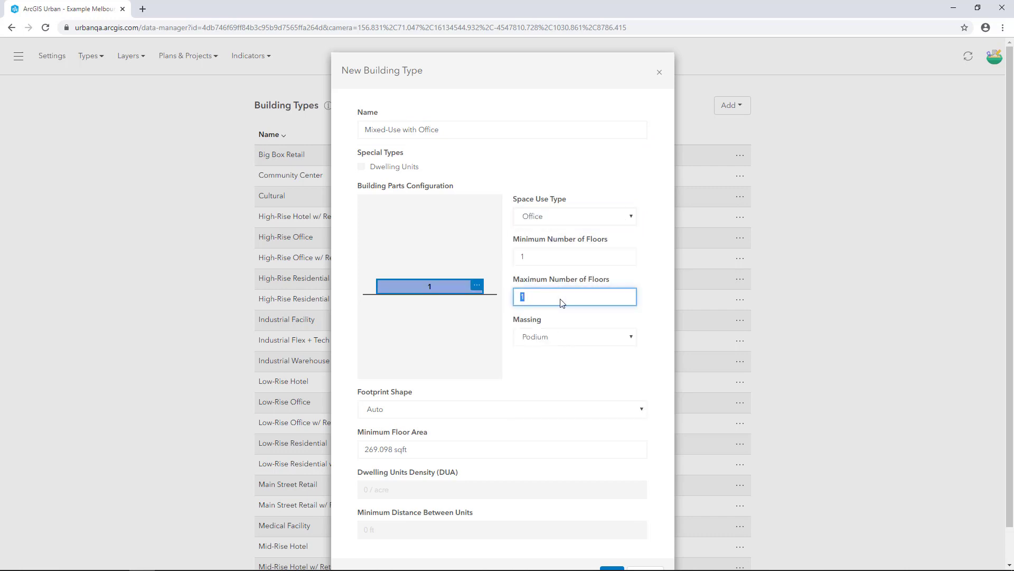
pyautogui.write('3')
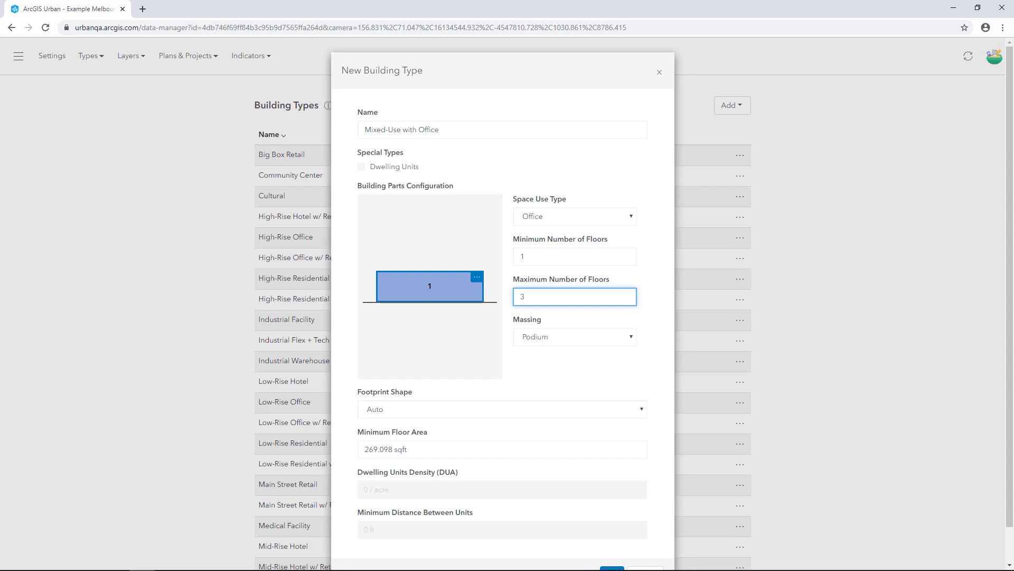
pyautogui.moveTo(503, 298)
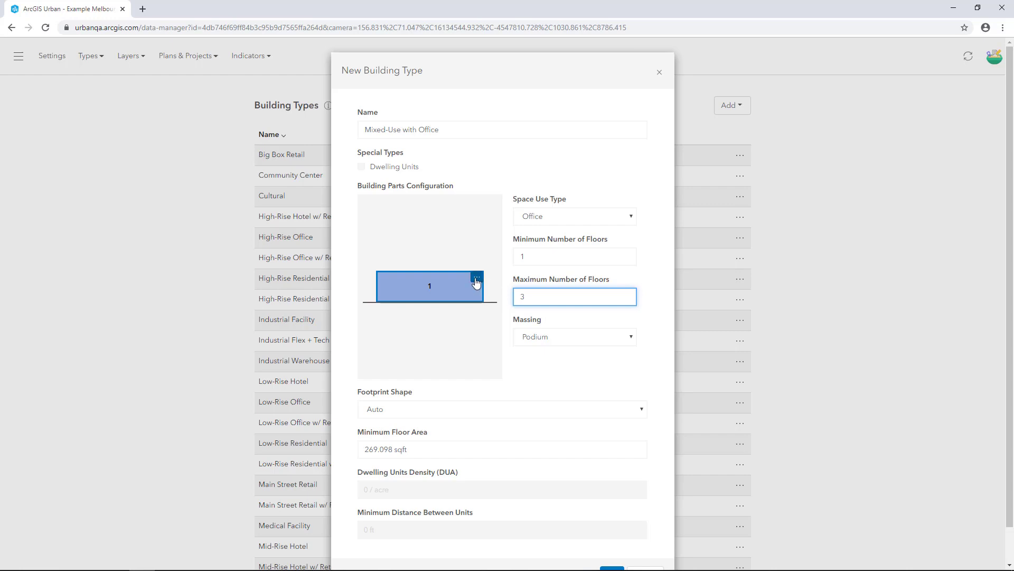
# Add a part above the office podium and set its massing to Tower.
pyautogui.click(476, 283)
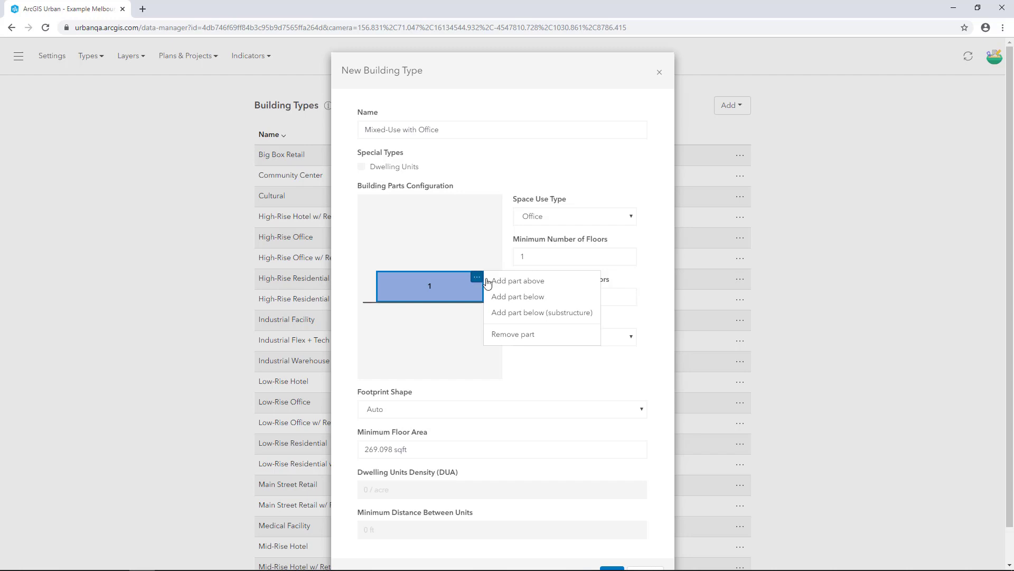
pyautogui.click(518, 280)
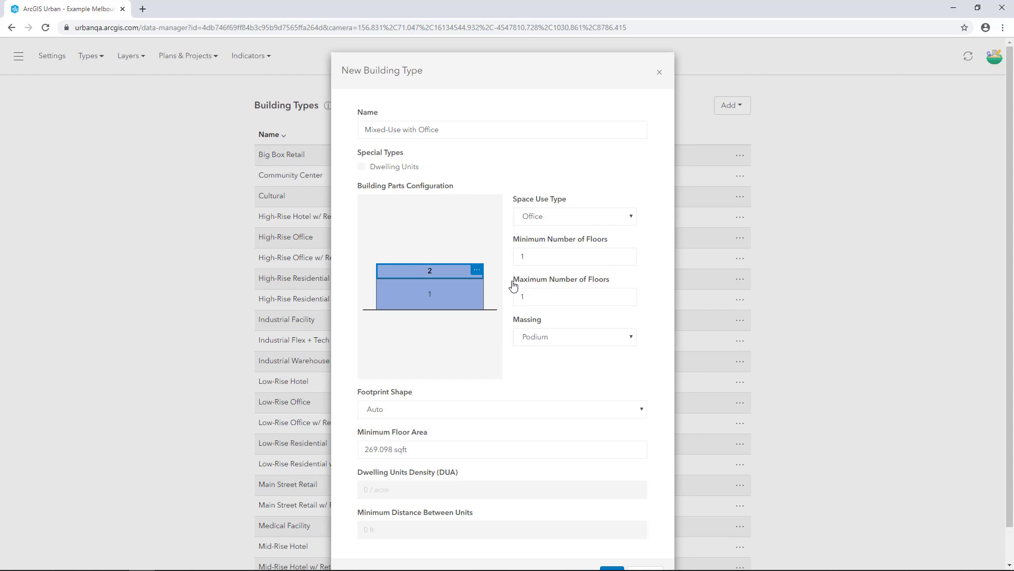
pyautogui.click(574, 336)
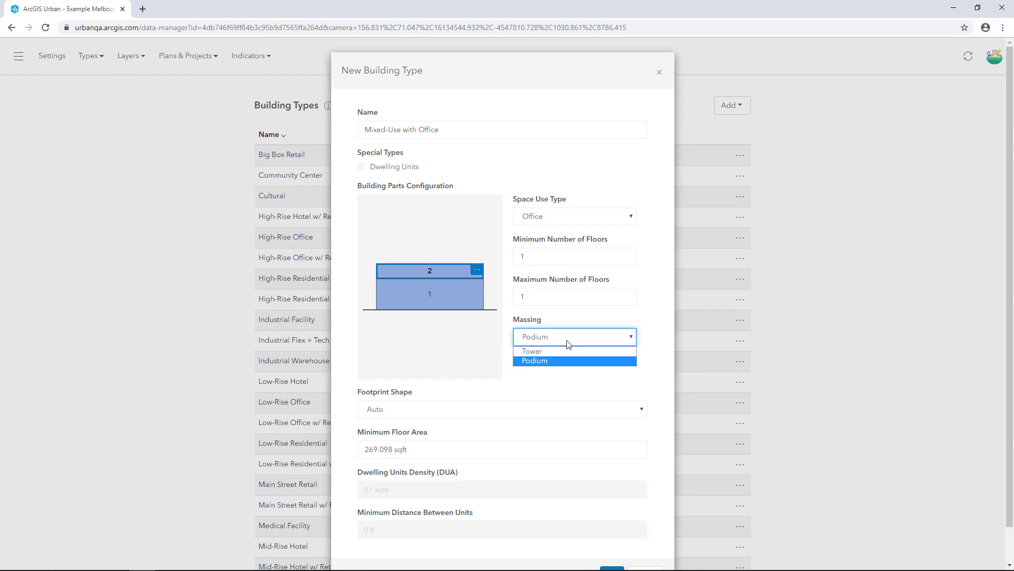
pyautogui.click(531, 351)
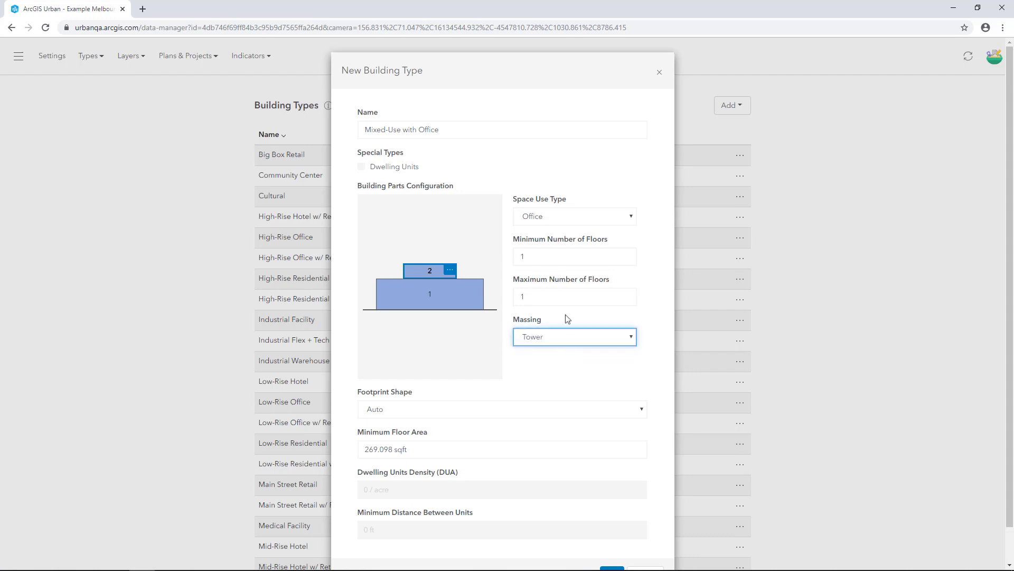
# Set the tower to Residential Multi-Family with a maximum of 4 floors and save the building type.
pyautogui.click(572, 215)
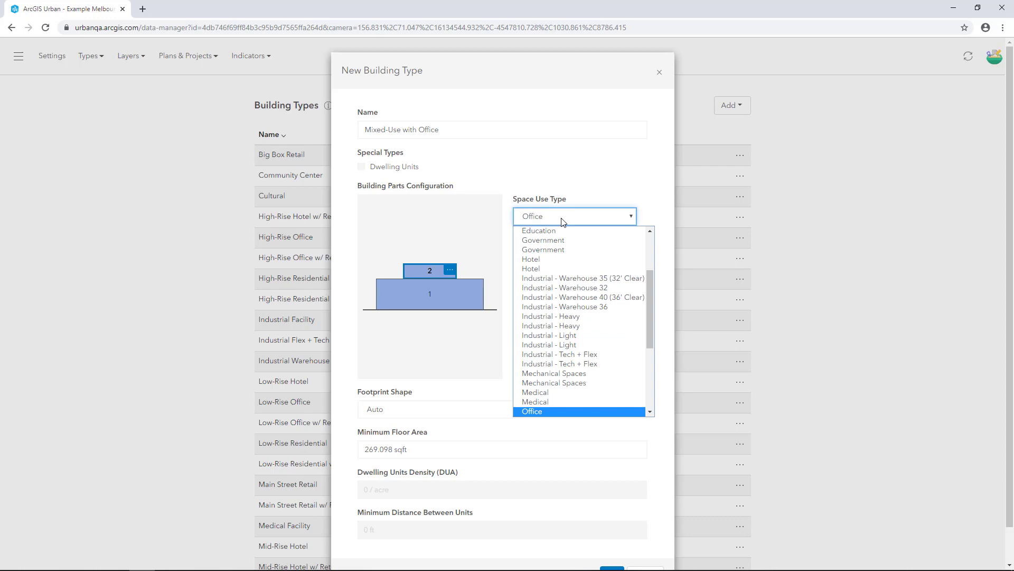
pyautogui.click(557, 216)
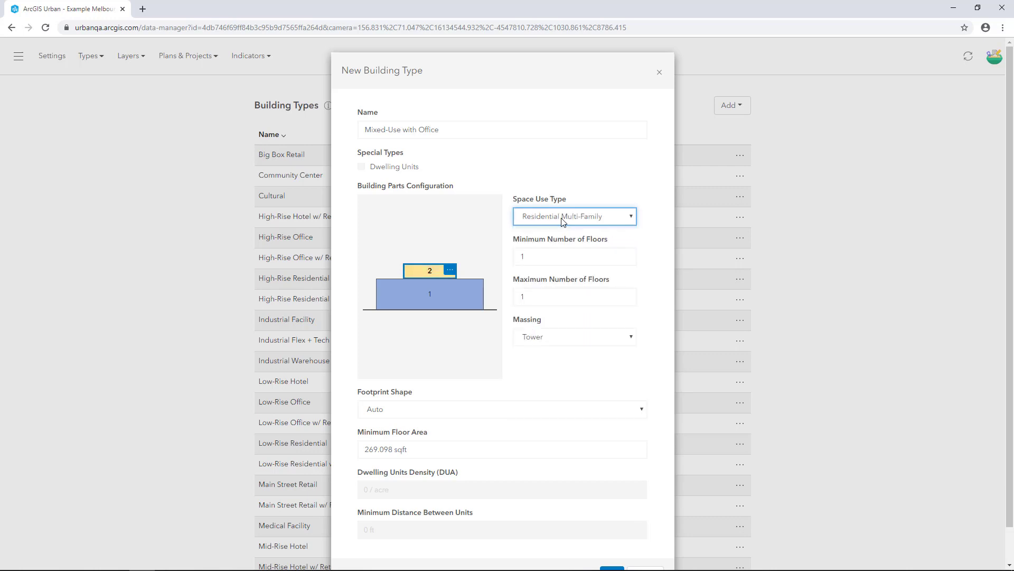
pyautogui.click(574, 296)
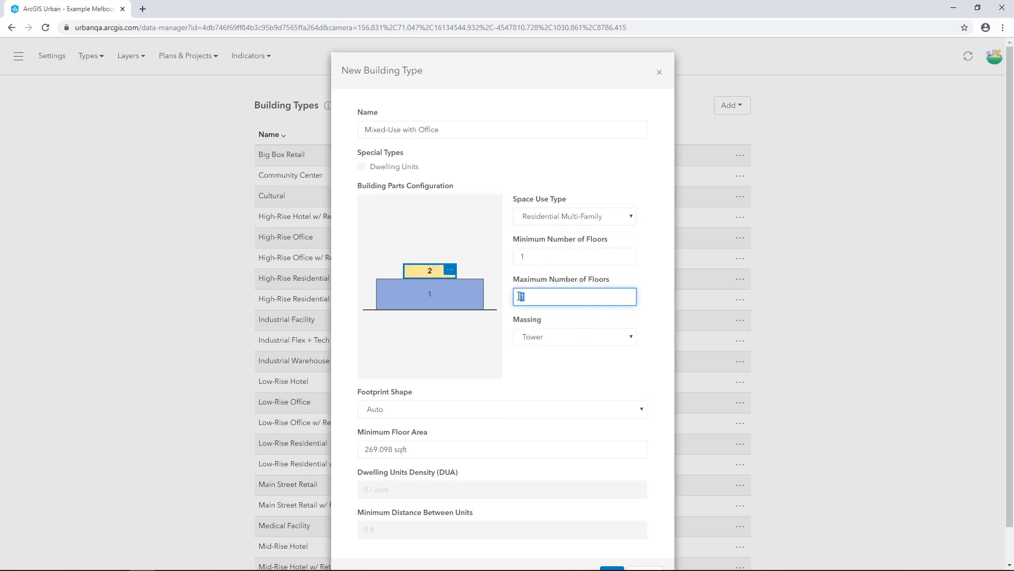
pyautogui.write('4')
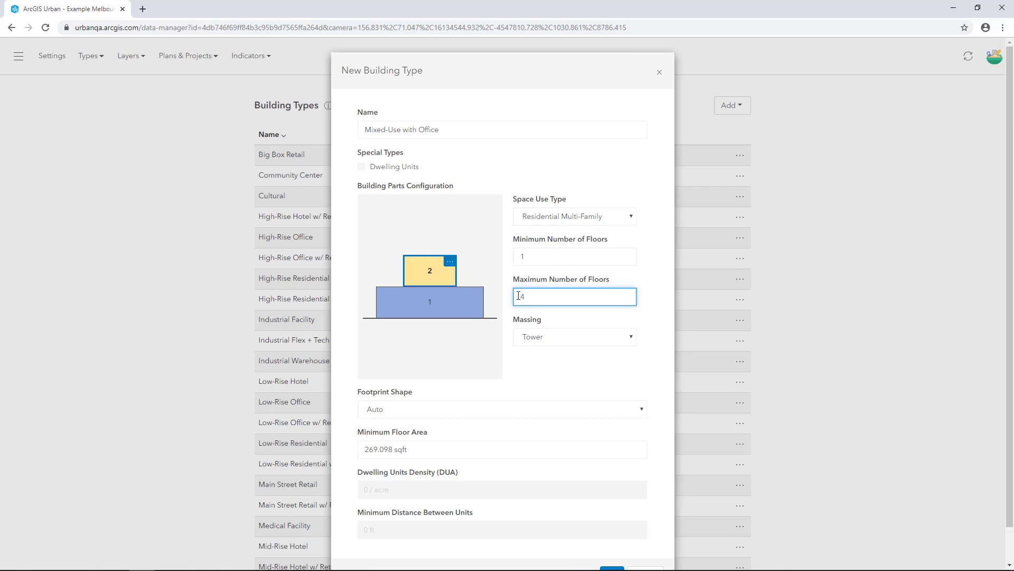
pyautogui.scroll(-3)
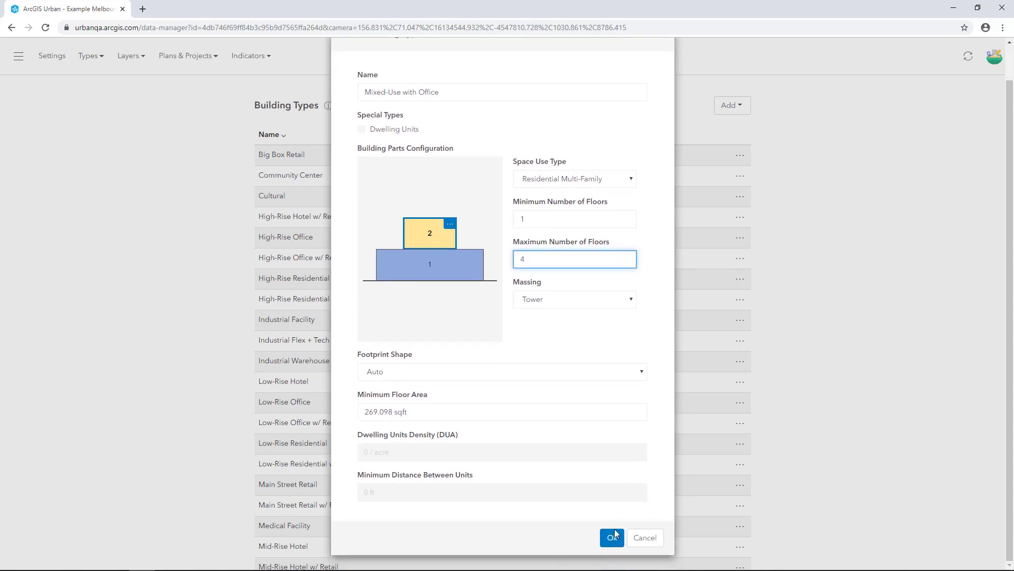
pyautogui.click(611, 537)
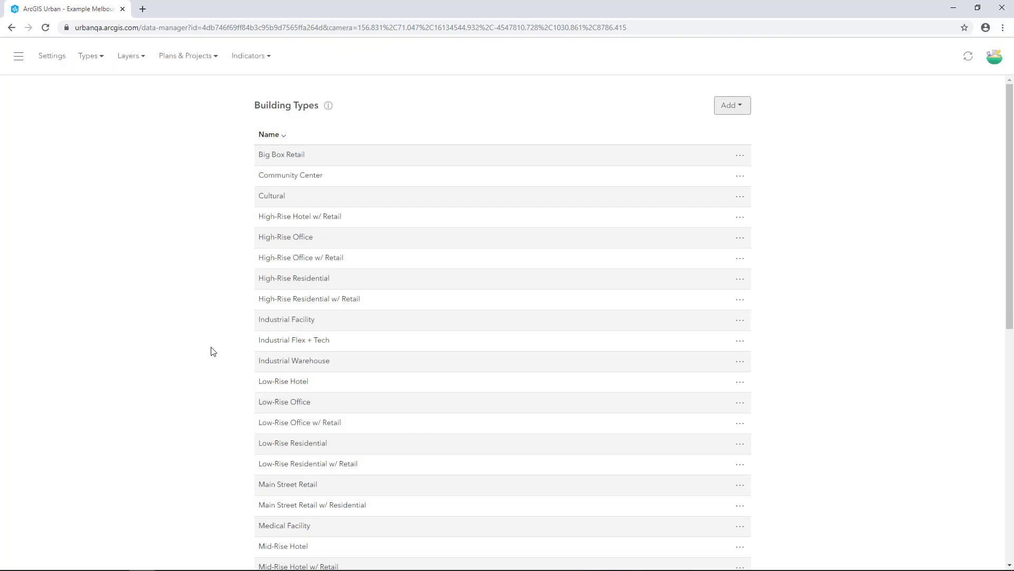
# View the From Spreadsheet import option for building types, then reopen the Data Manager from the scene.
pyautogui.click(731, 105)
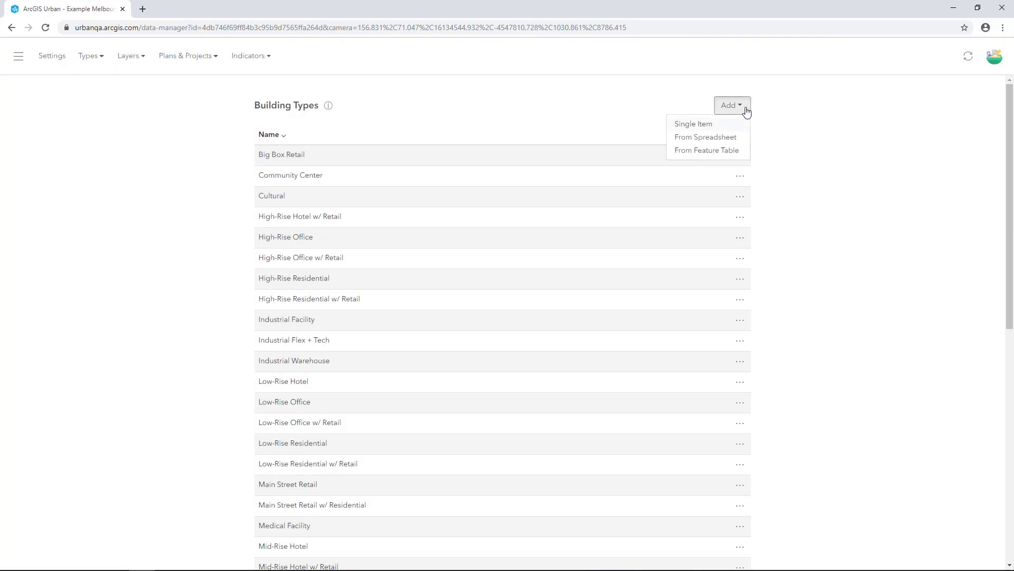
pyautogui.click(705, 136)
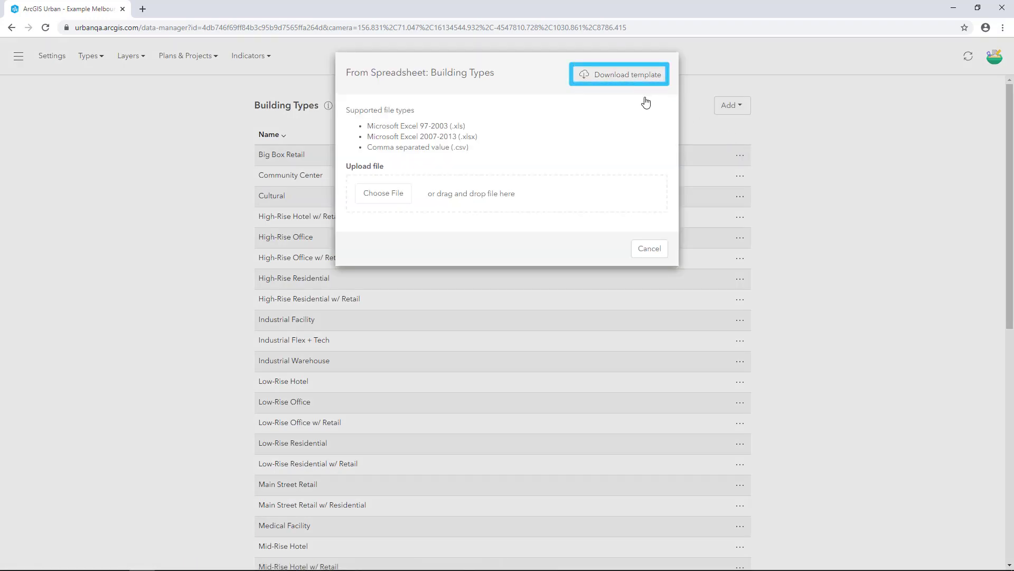
pyautogui.moveTo(645, 101)
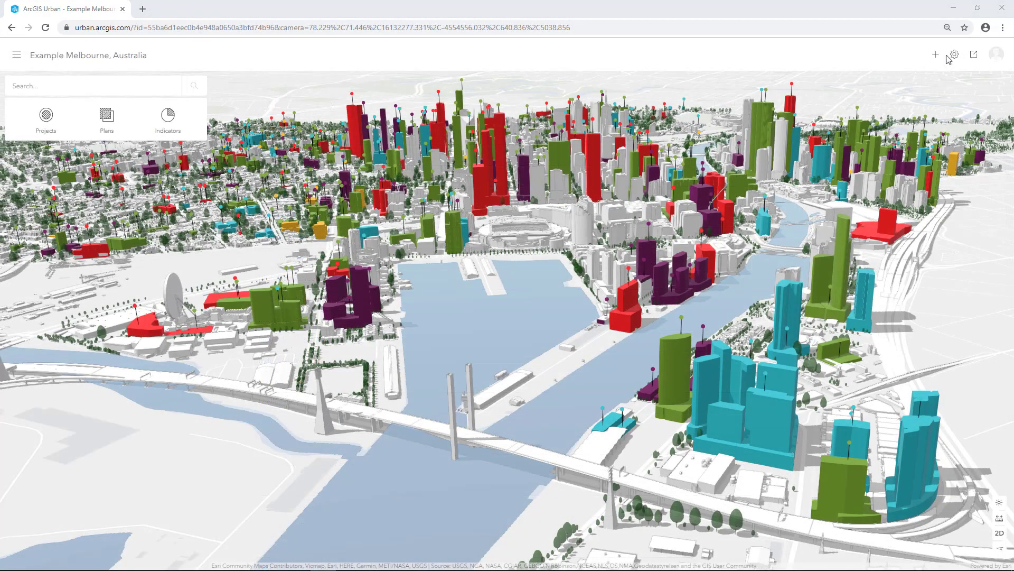
pyautogui.click(952, 54)
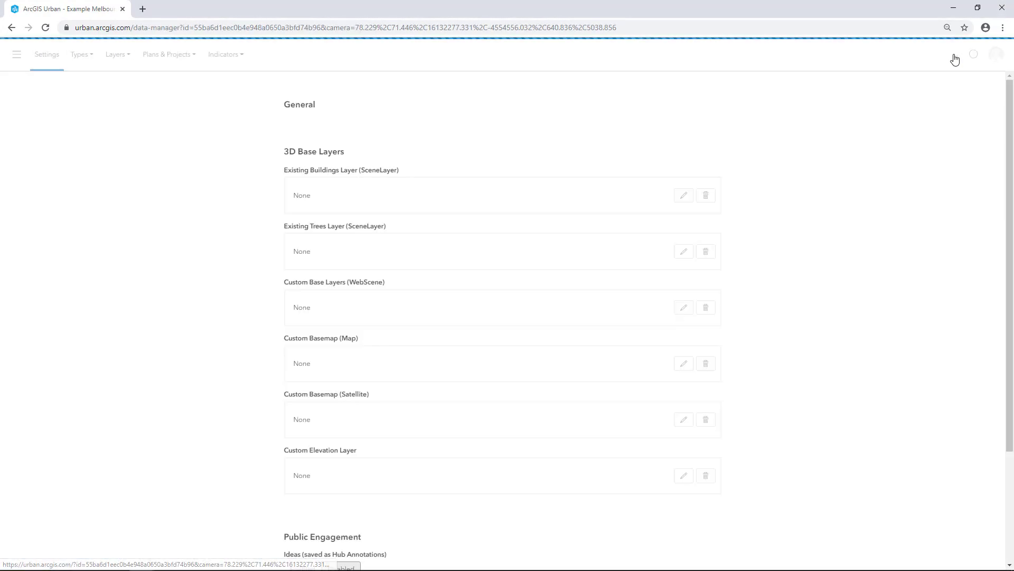